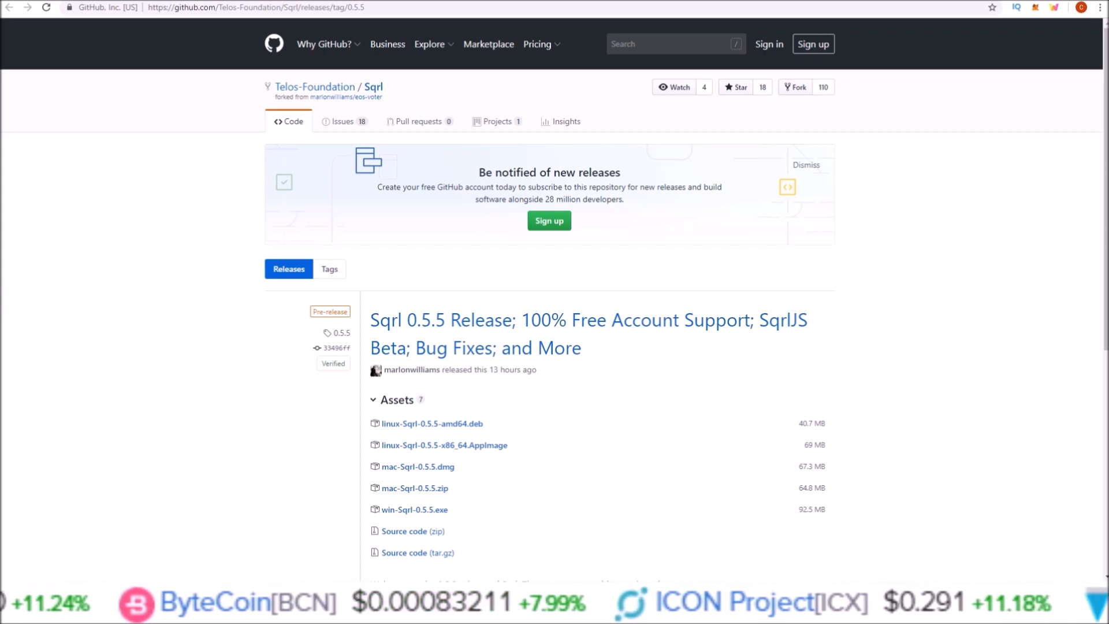
{"action": "mouse_move", "coordinate": [635, 205]}
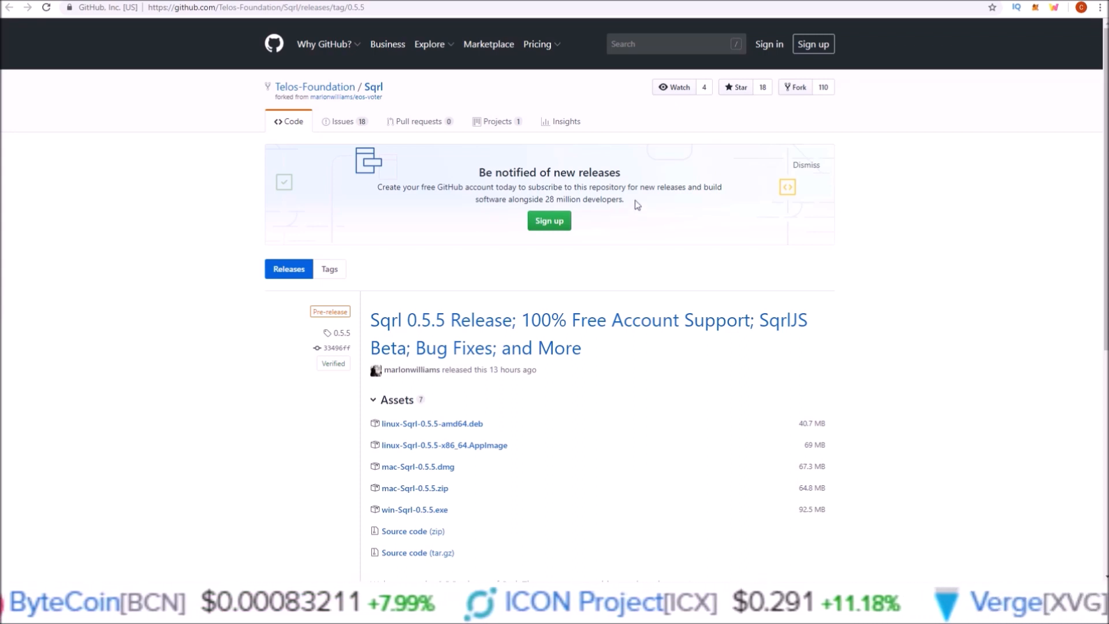
{"action": "mouse_move", "coordinate": [434, 333]}
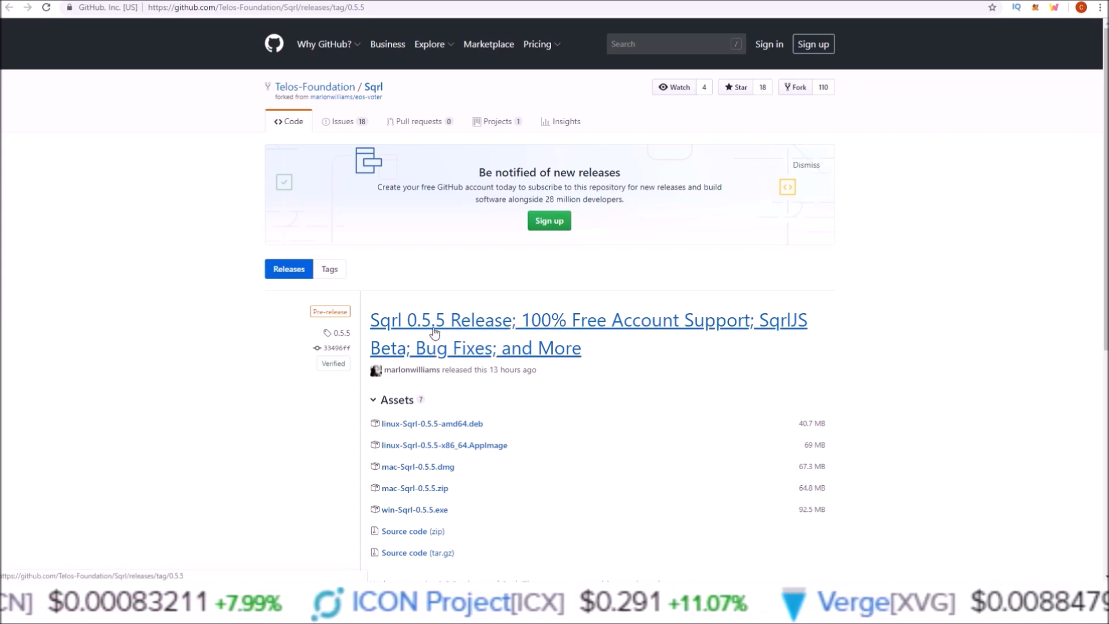
{"action": "mouse_move", "coordinate": [544, 325]}
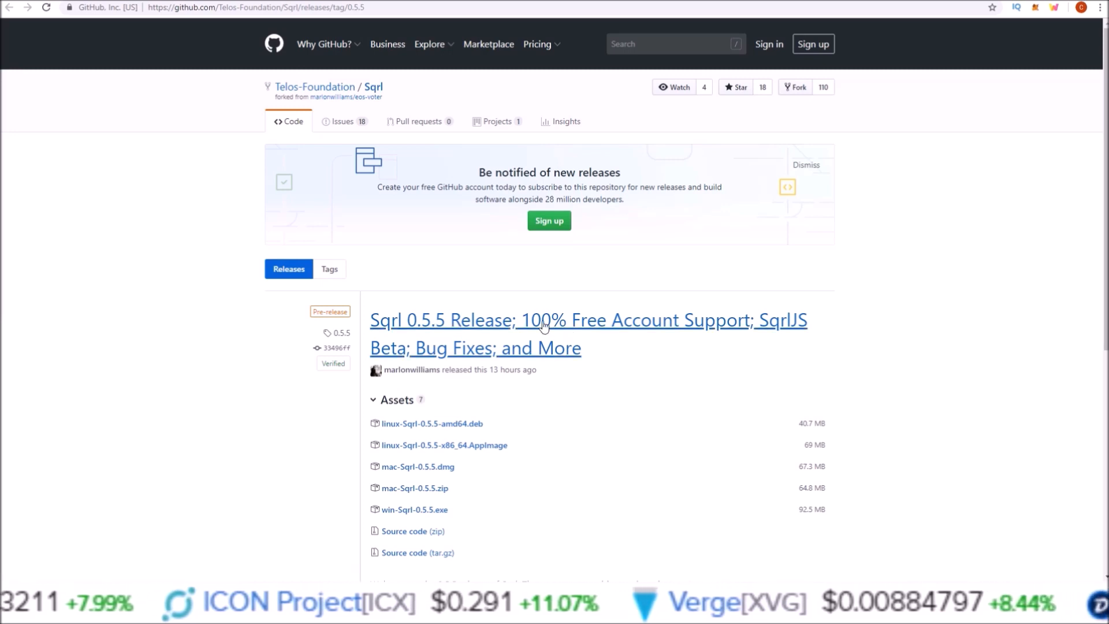
{"action": "mouse_move", "coordinate": [625, 331]}
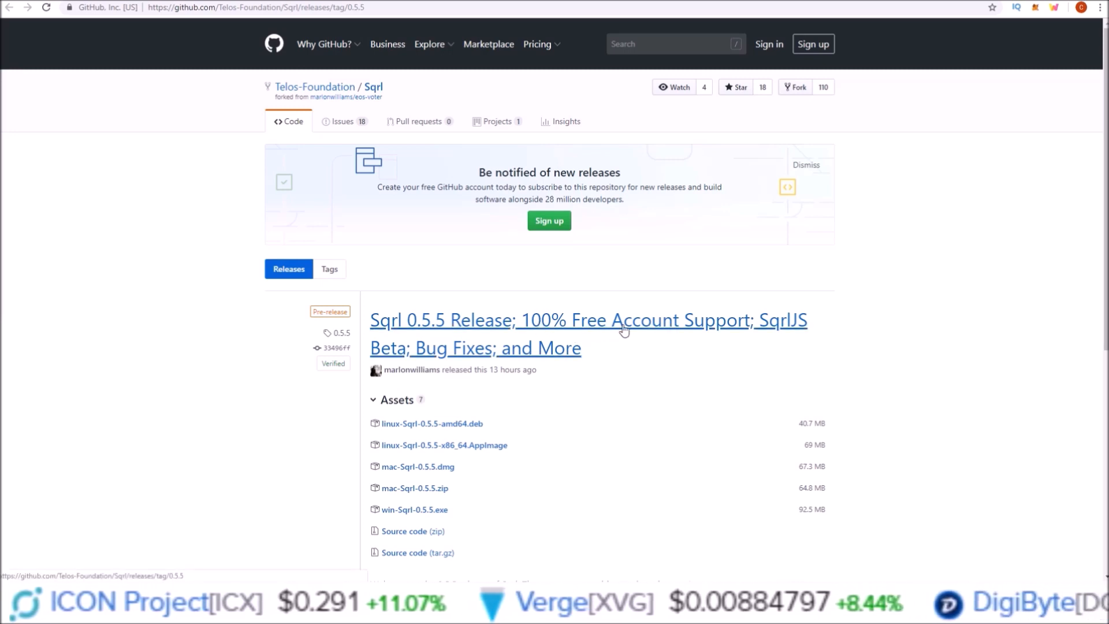
{"action": "mouse_move", "coordinate": [627, 324]}
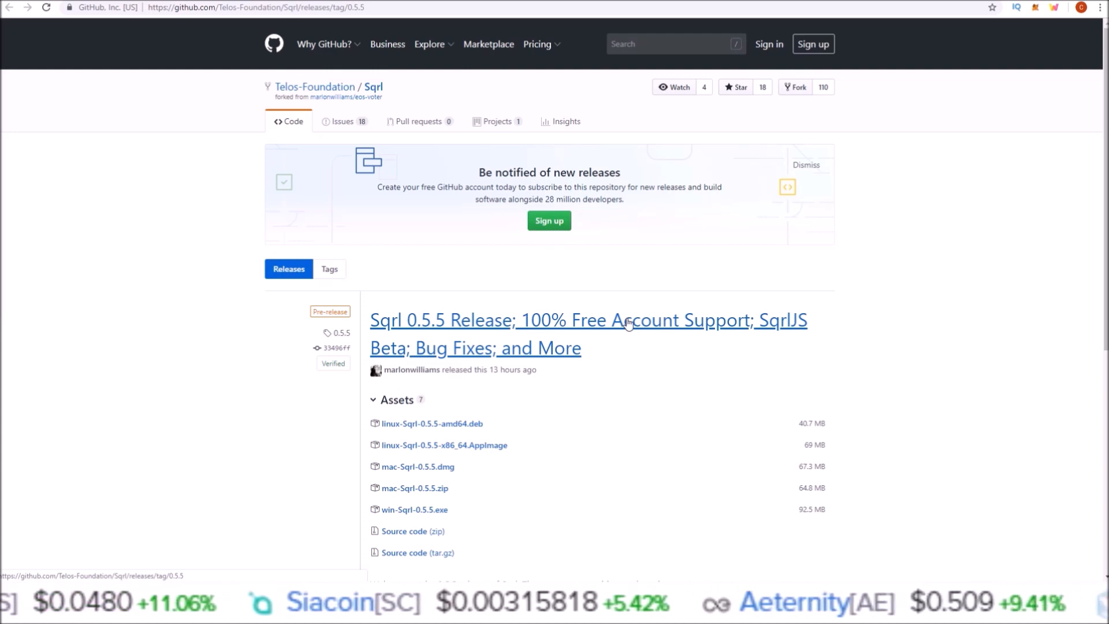
Scroll down the Sqrl 0.5.5 release page to review the Assets list and release notes
{"action": "scroll", "scroll_direction": "down", "scroll_amount": 3}
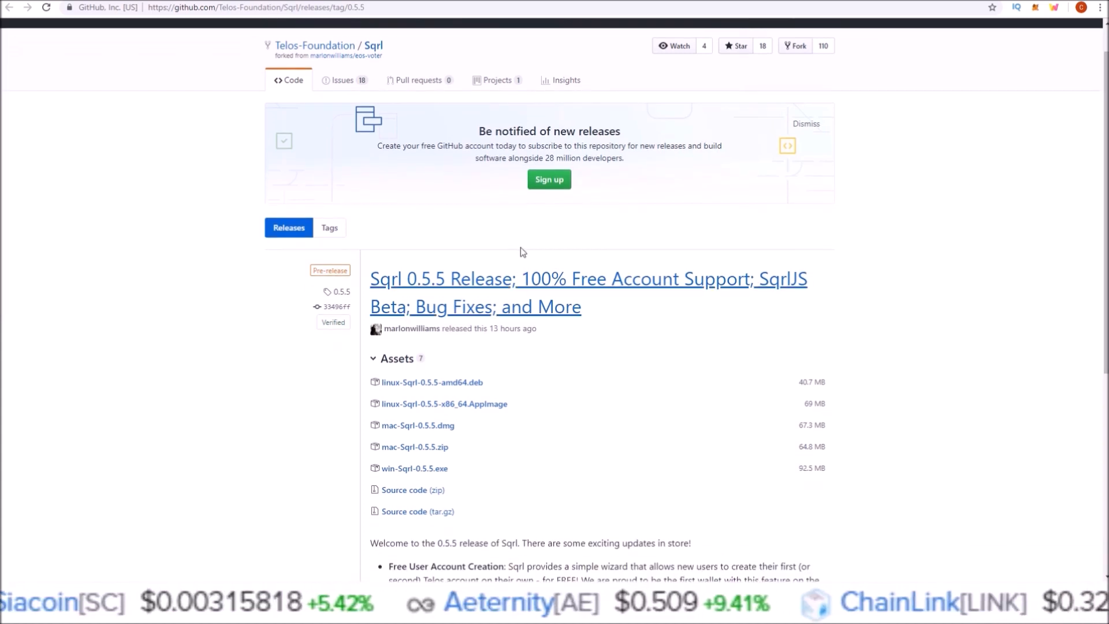
{"action": "mouse_move", "coordinate": [565, 417]}
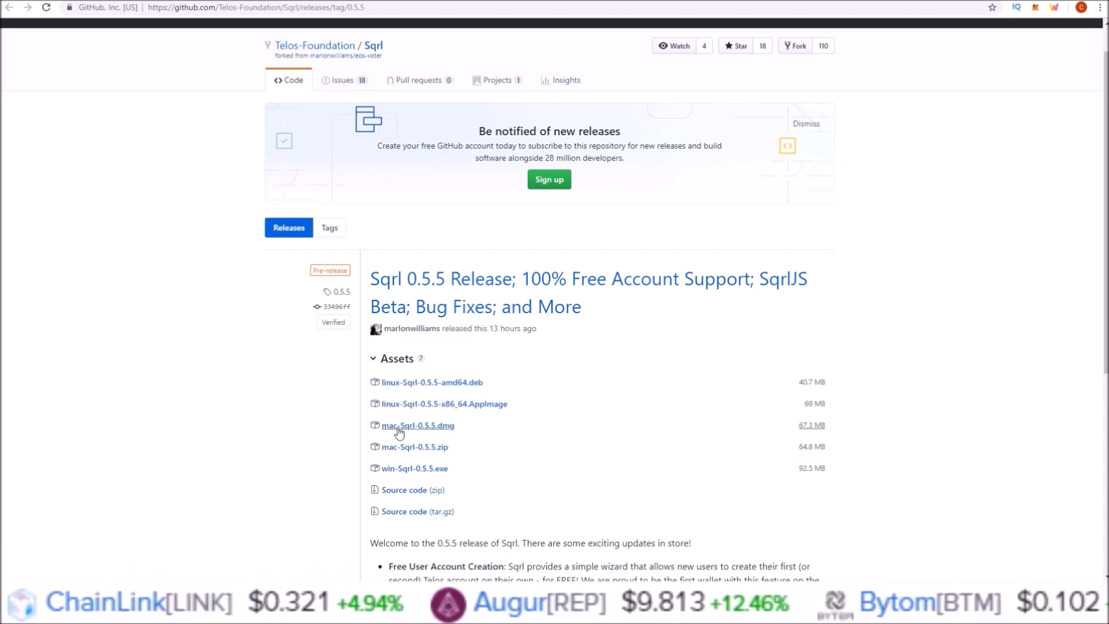
{"action": "mouse_move", "coordinate": [414, 468]}
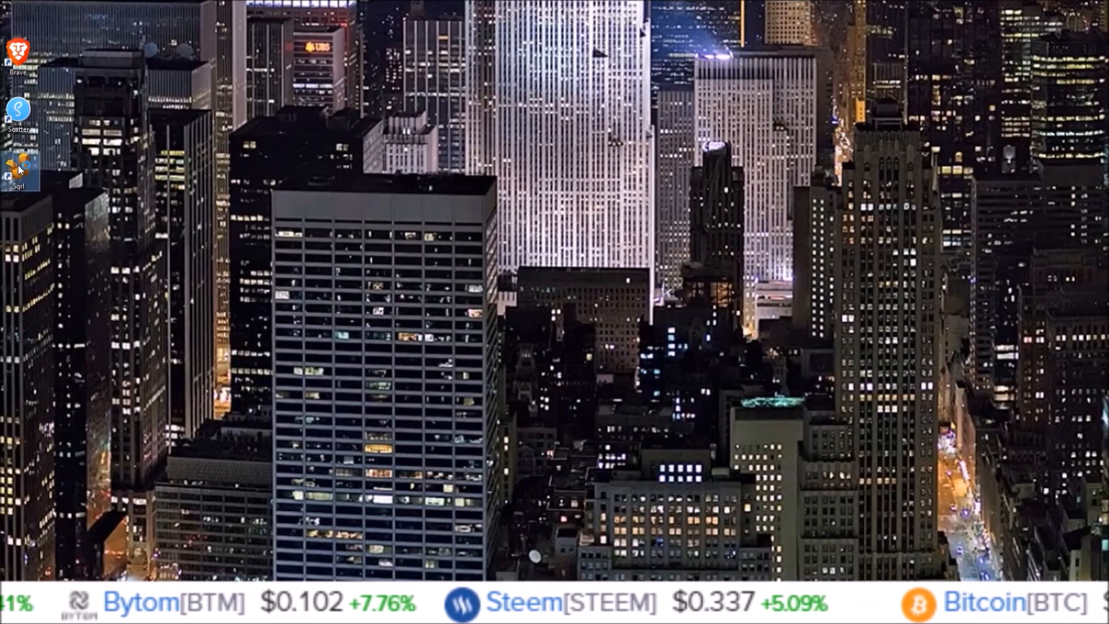
Launch the Sqrl wallet from the desktop and begin a brand-new account request
{"action": "double_click", "coordinate": [18, 170]}
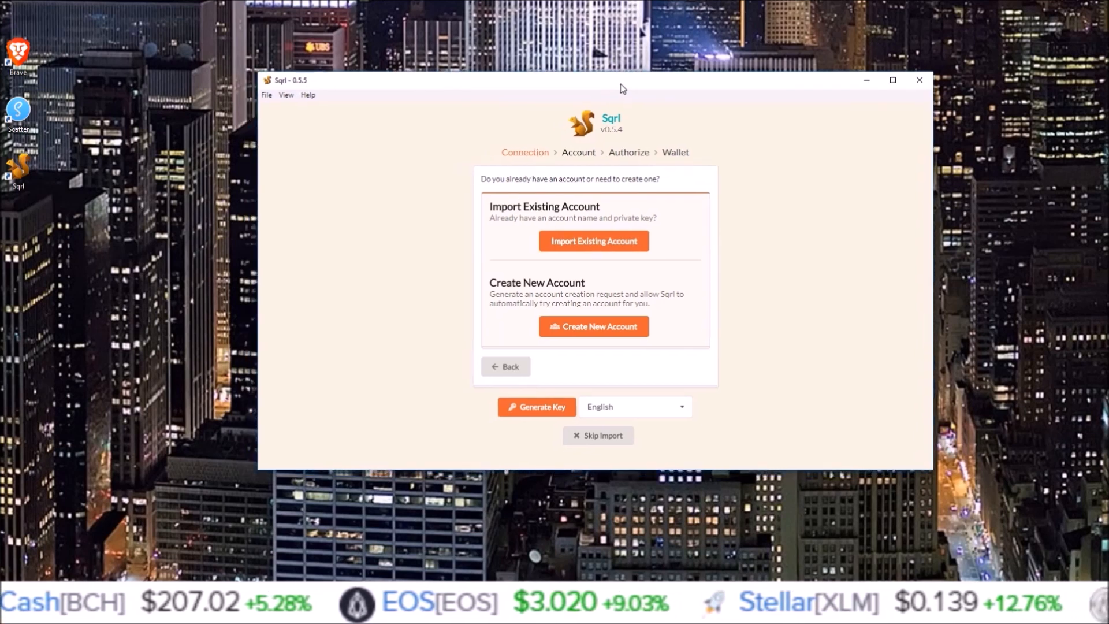
{"action": "mouse_move", "coordinate": [495, 234]}
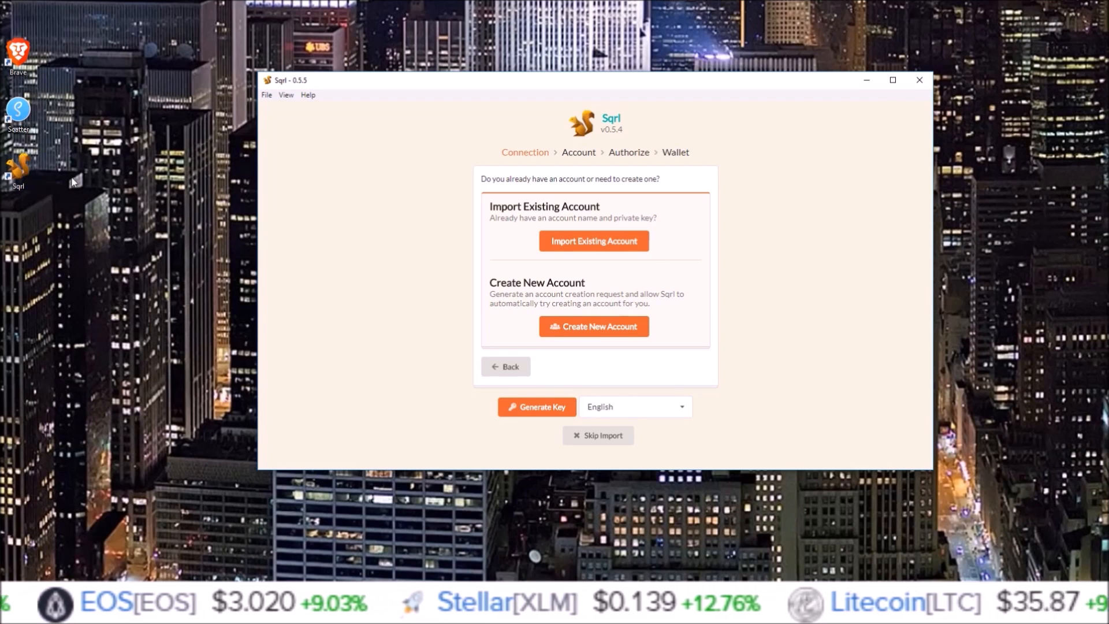
{"action": "mouse_move", "coordinate": [558, 318]}
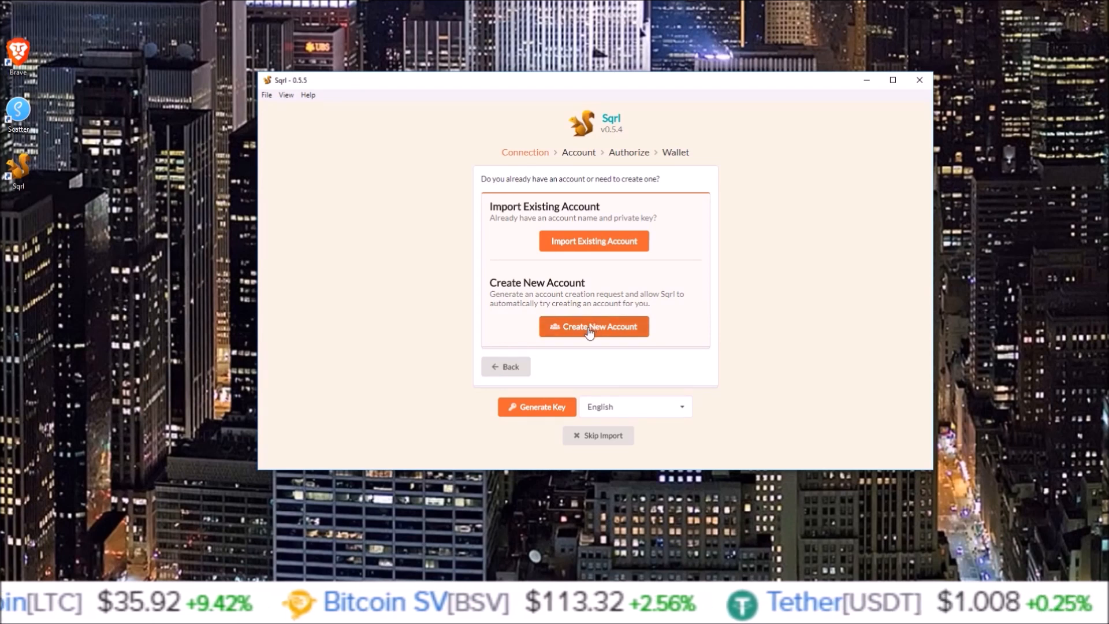
{"action": "left_click", "coordinate": [593, 325]}
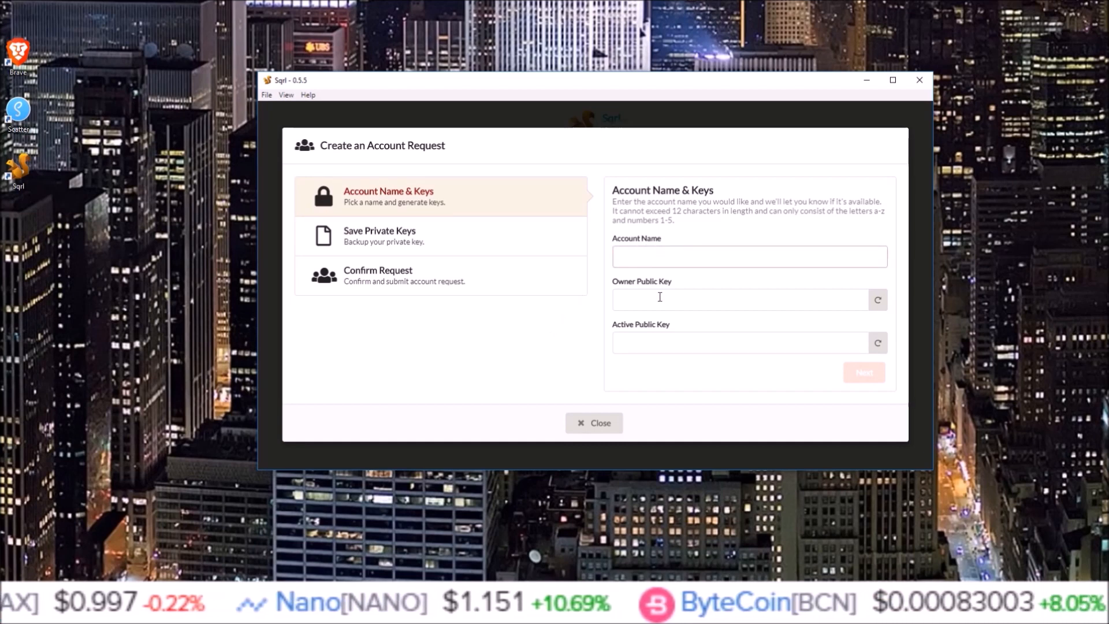
Generate fresh owner and active public keys in the account-request form
{"action": "left_click", "coordinate": [742, 343]}
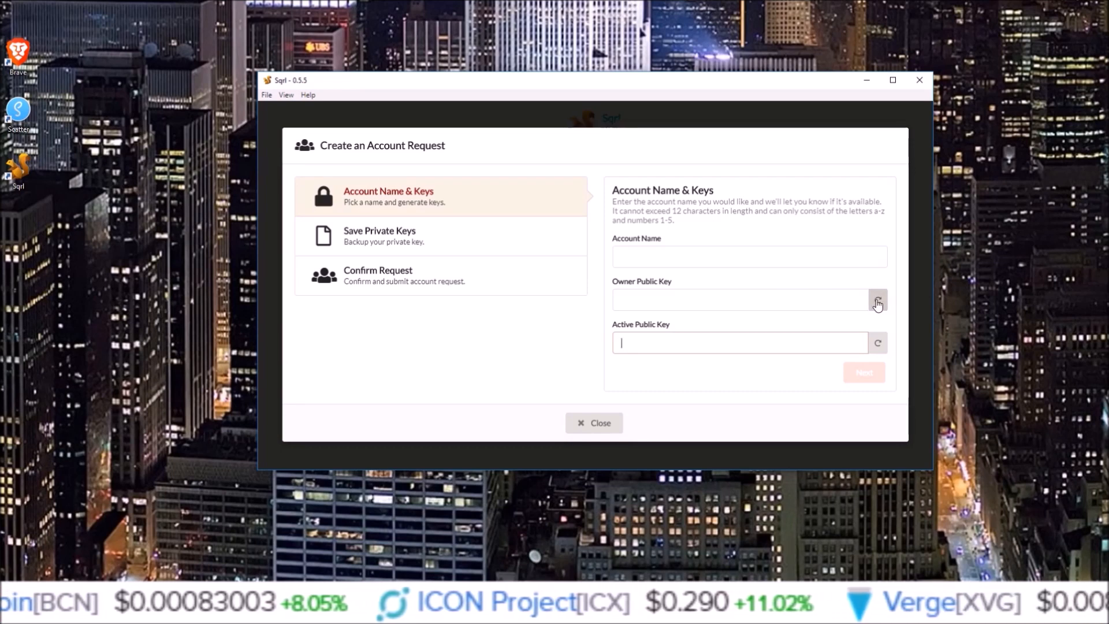
{"action": "left_click", "coordinate": [877, 300]}
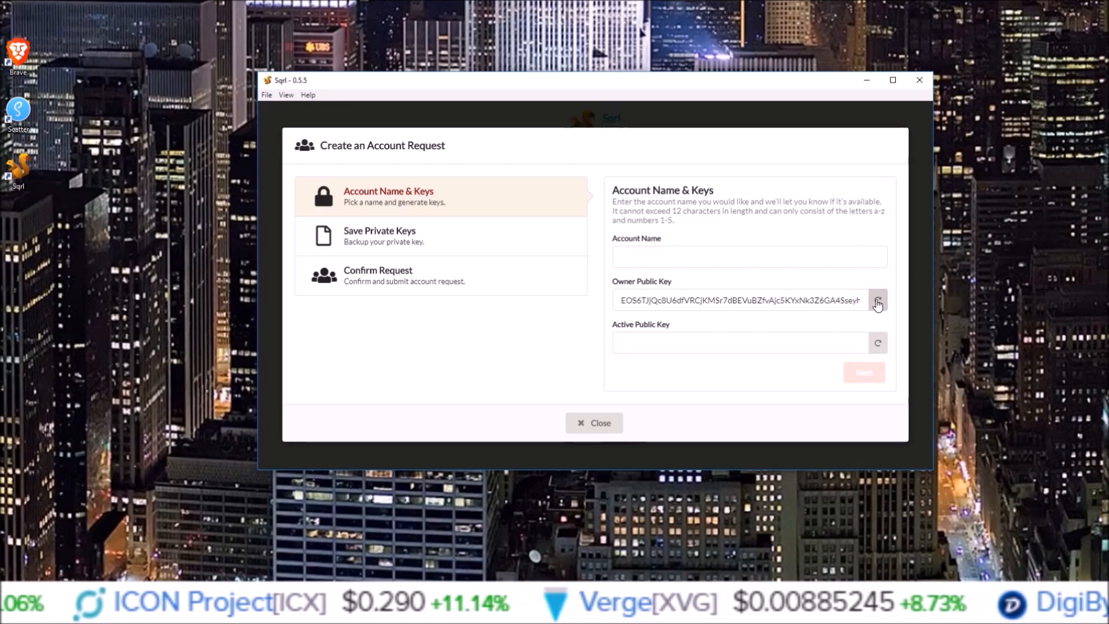
{"action": "left_click", "coordinate": [876, 343]}
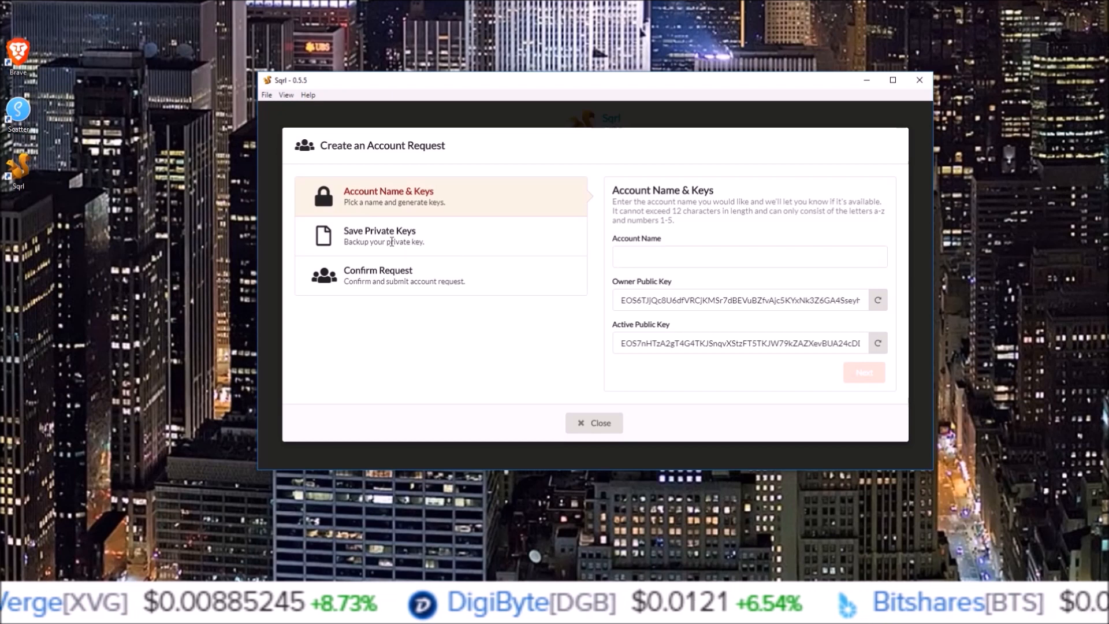
{"action": "mouse_move", "coordinate": [662, 312]}
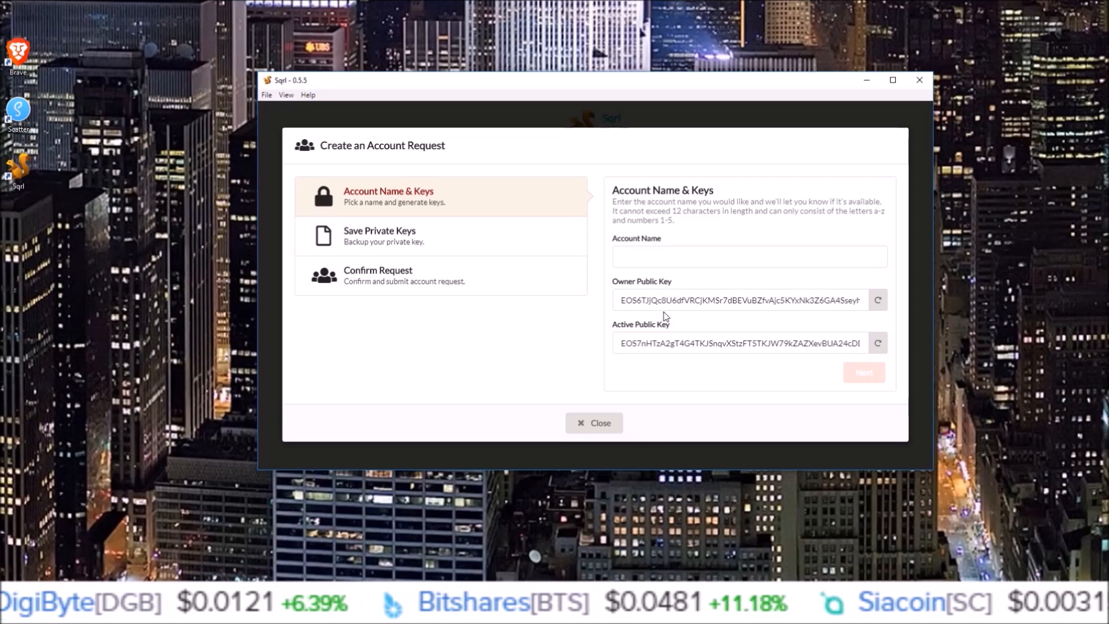
{"action": "left_click", "coordinate": [748, 256]}
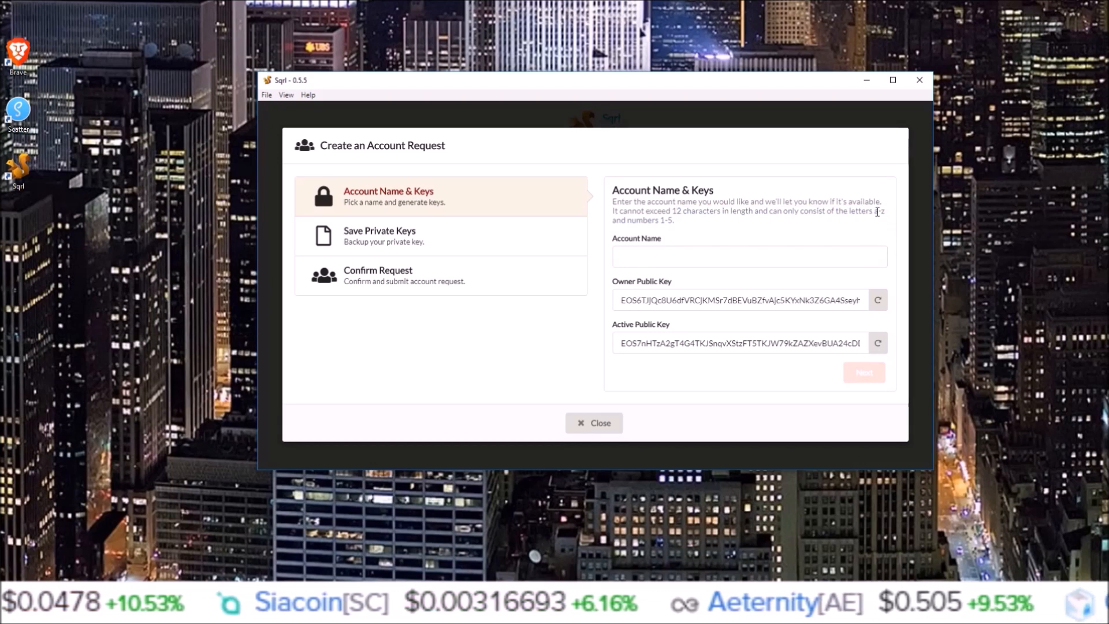
{"action": "mouse_move", "coordinate": [619, 221]}
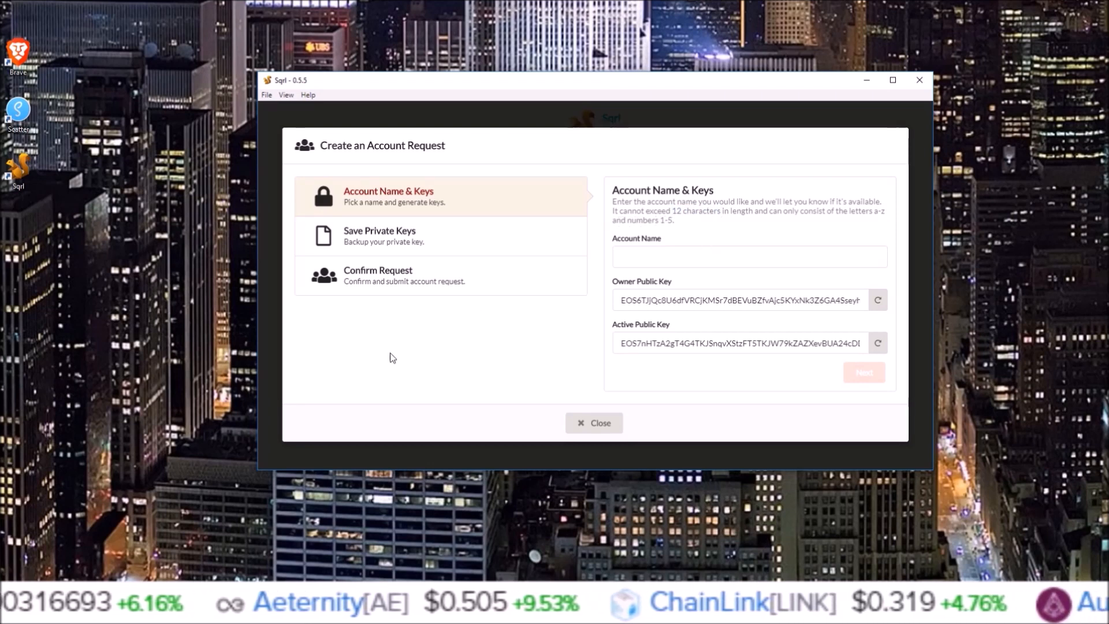
Enter the twelve-character account name 'hezdsmzwguge' in the Account Name field
{"action": "left_click", "coordinate": [748, 257]}
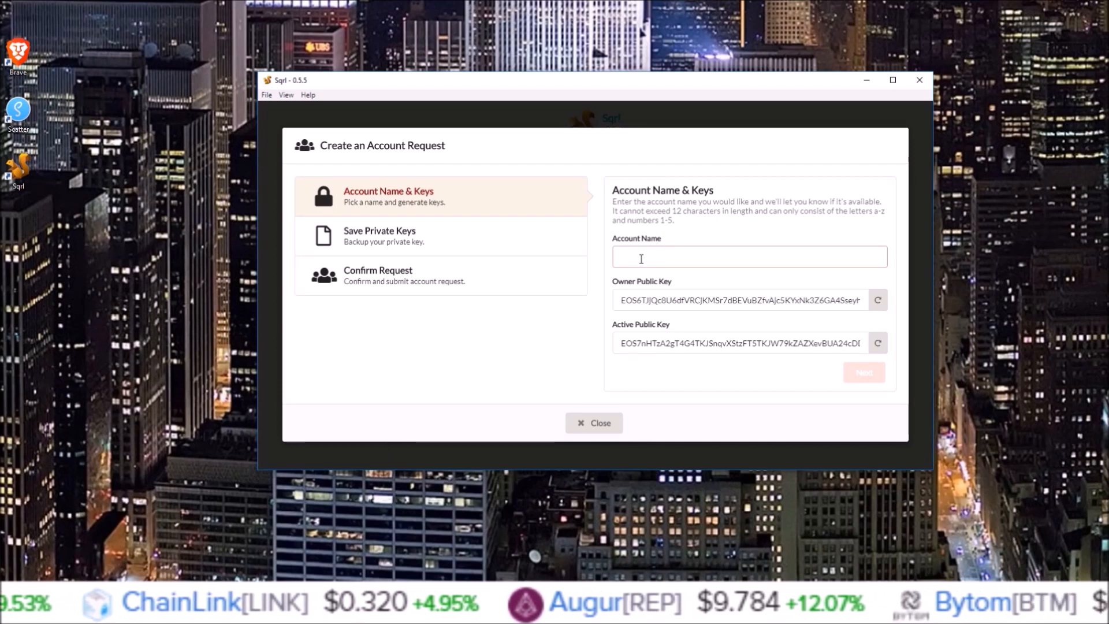
{"action": "mouse_move", "coordinate": [672, 256]}
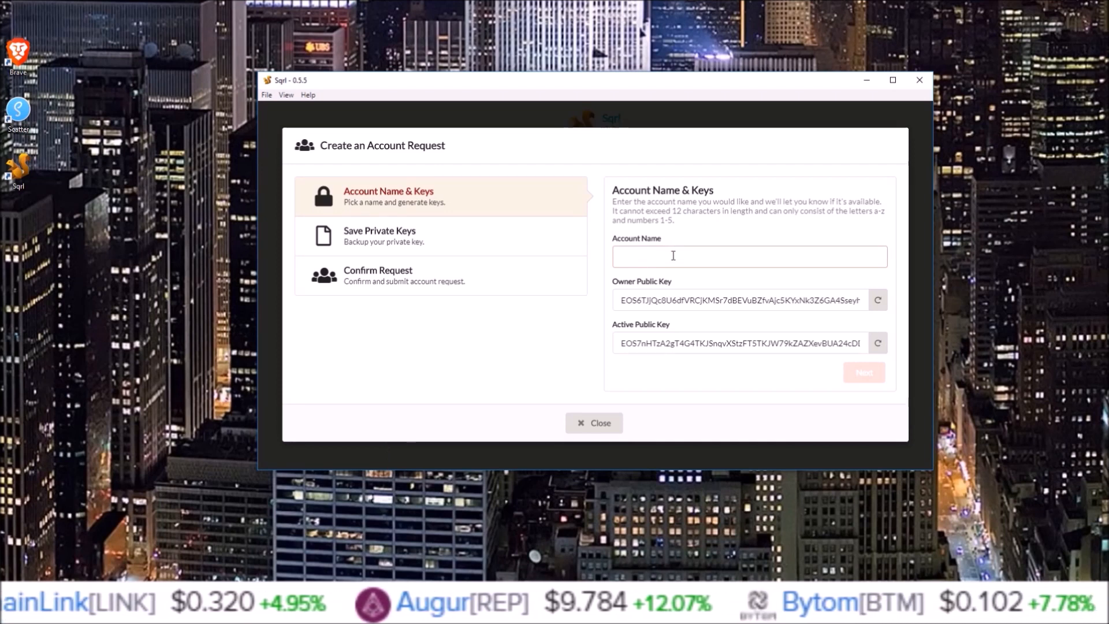
{"action": "type", "text": "h"}
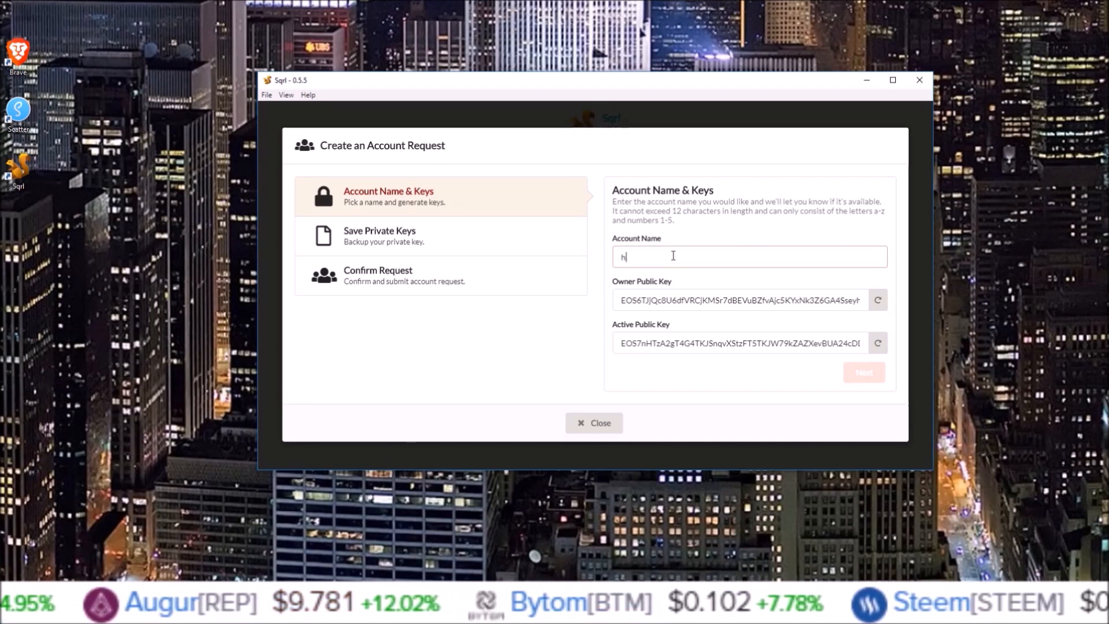
{"action": "type", "text": "ezdsmzwguge"}
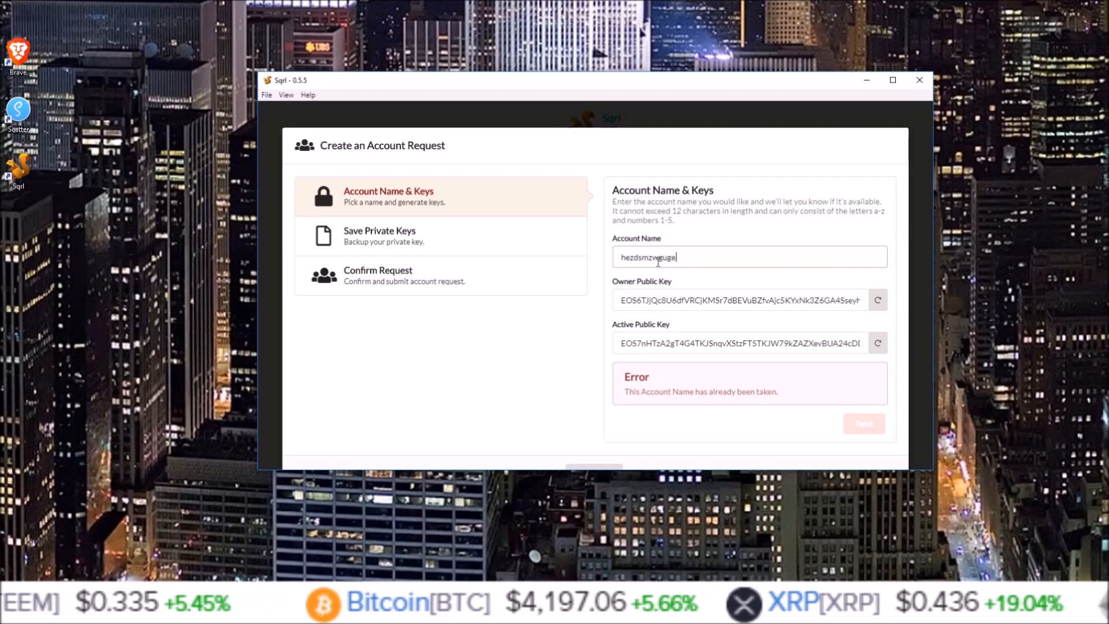
{"action": "mouse_move", "coordinate": [646, 403]}
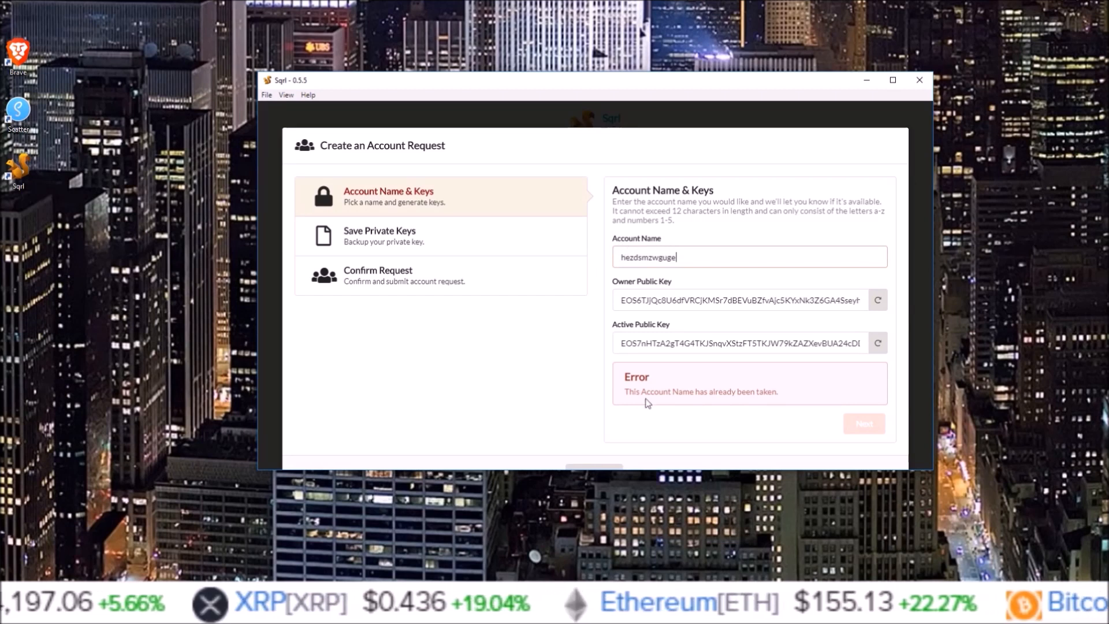
{"action": "mouse_move", "coordinate": [687, 256]}
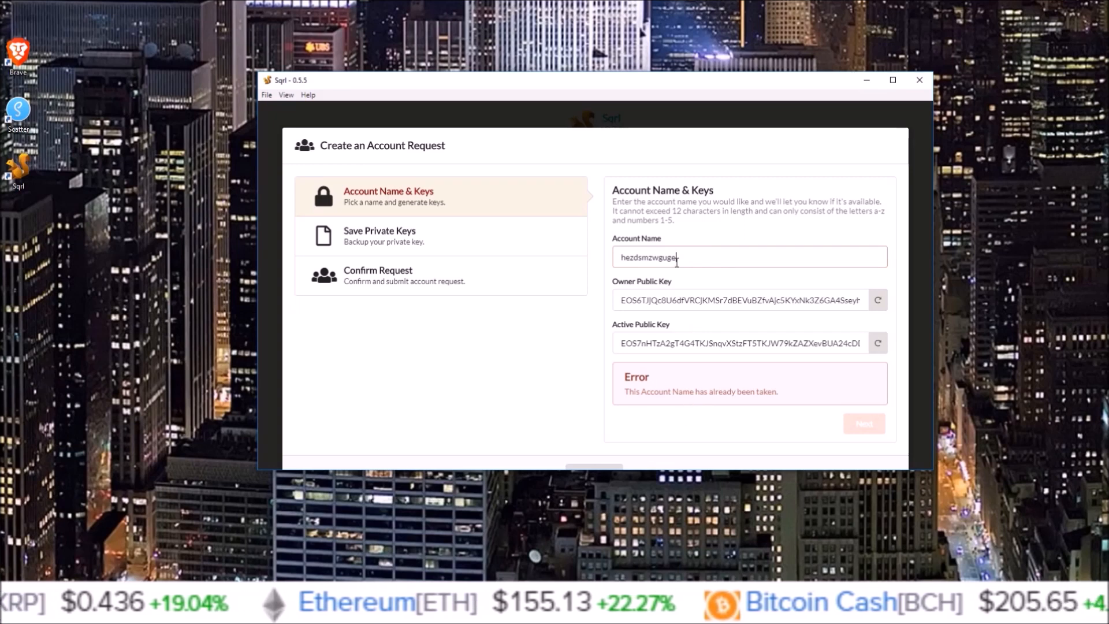
{"action": "mouse_move", "coordinate": [692, 257]}
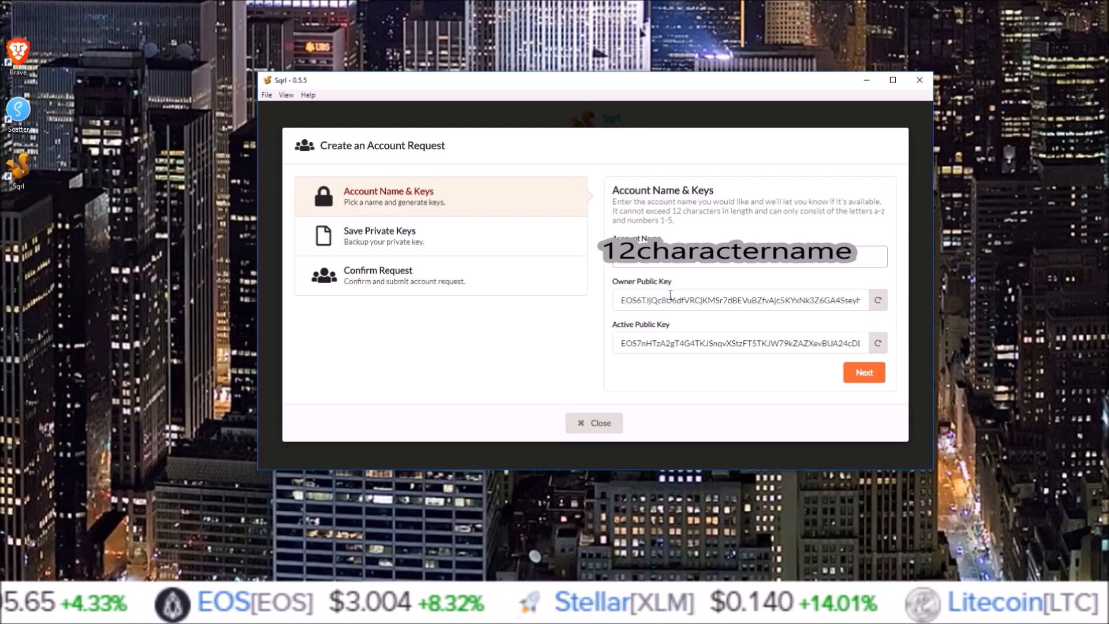
Submit the available account name and advance to the private-key backup stage
{"action": "left_click", "coordinate": [864, 372]}
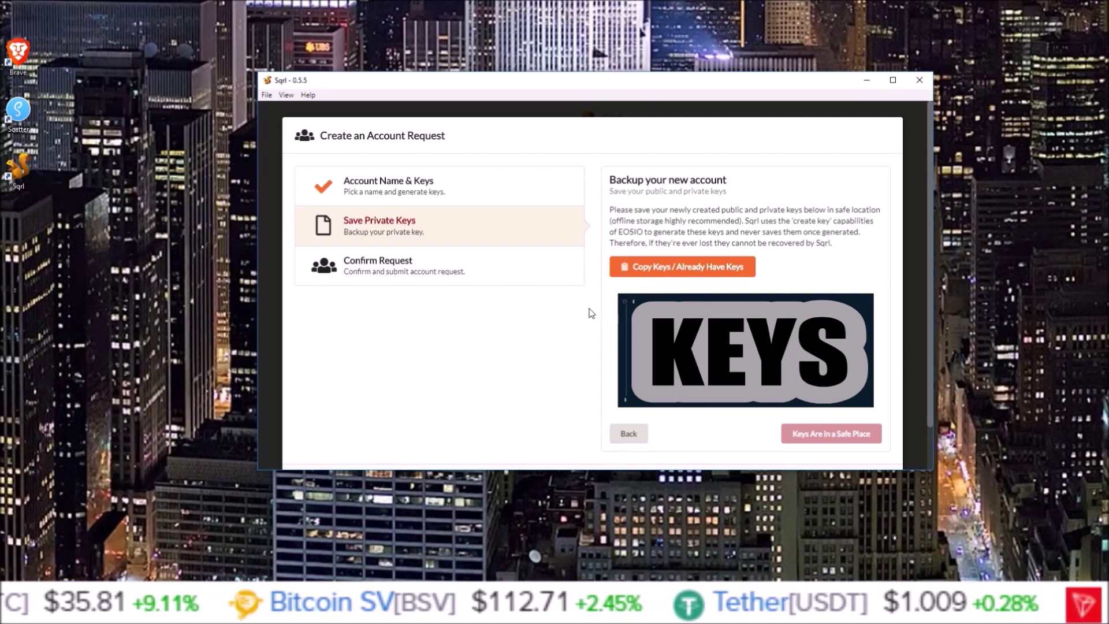
{"action": "mouse_move", "coordinate": [601, 307]}
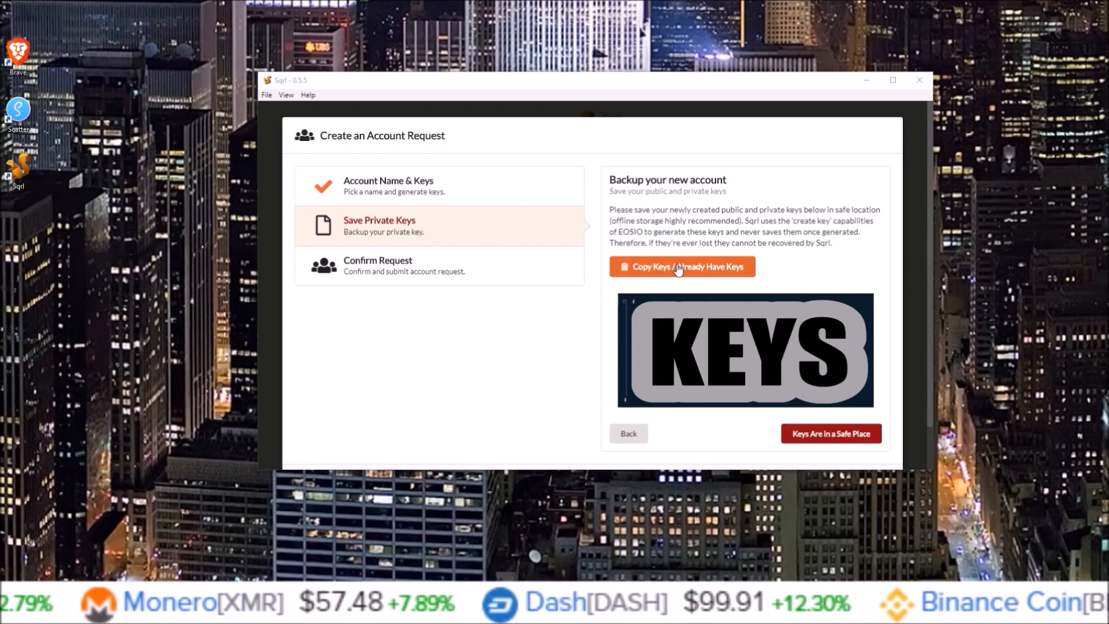
{"action": "mouse_move", "coordinate": [812, 531]}
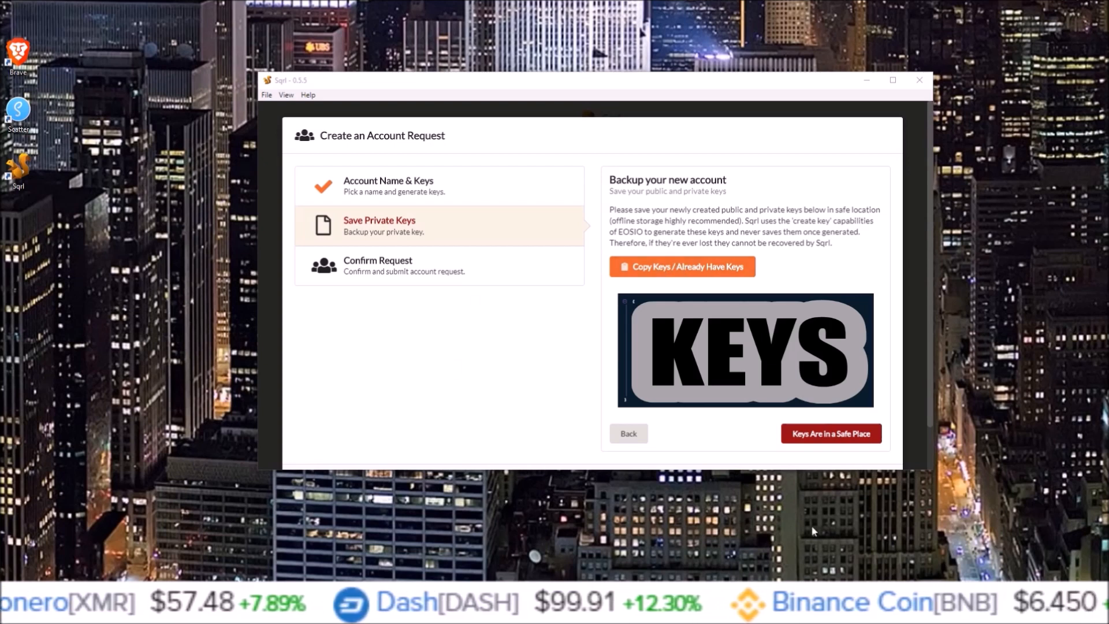
{"action": "mouse_move", "coordinate": [831, 433]}
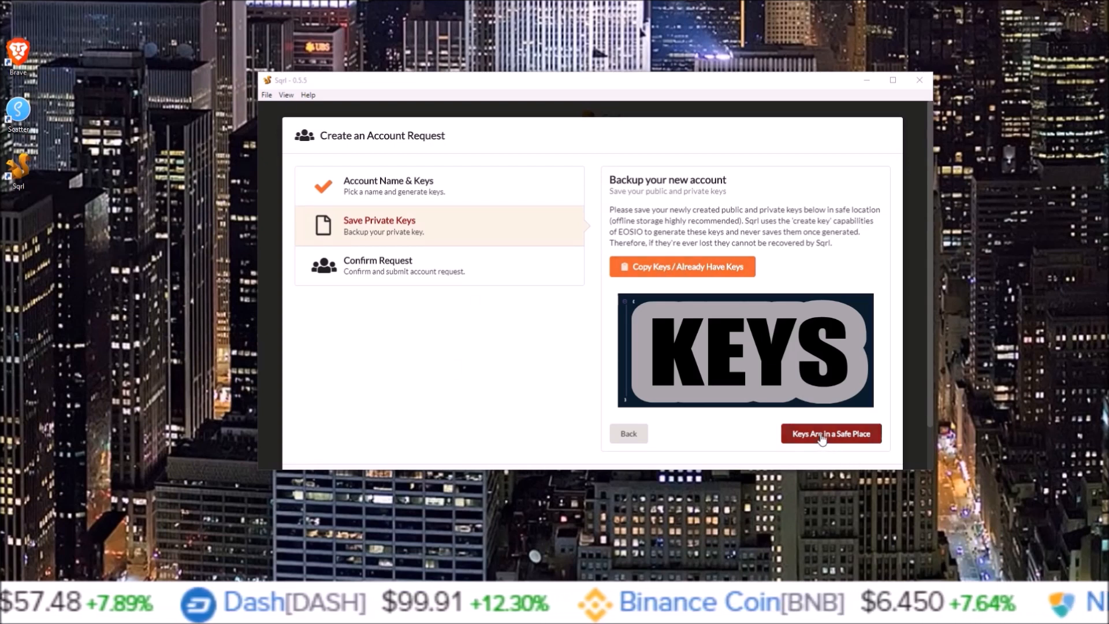
Confirm the keys are safely backed up and send the free account creation request
{"action": "left_click", "coordinate": [829, 433]}
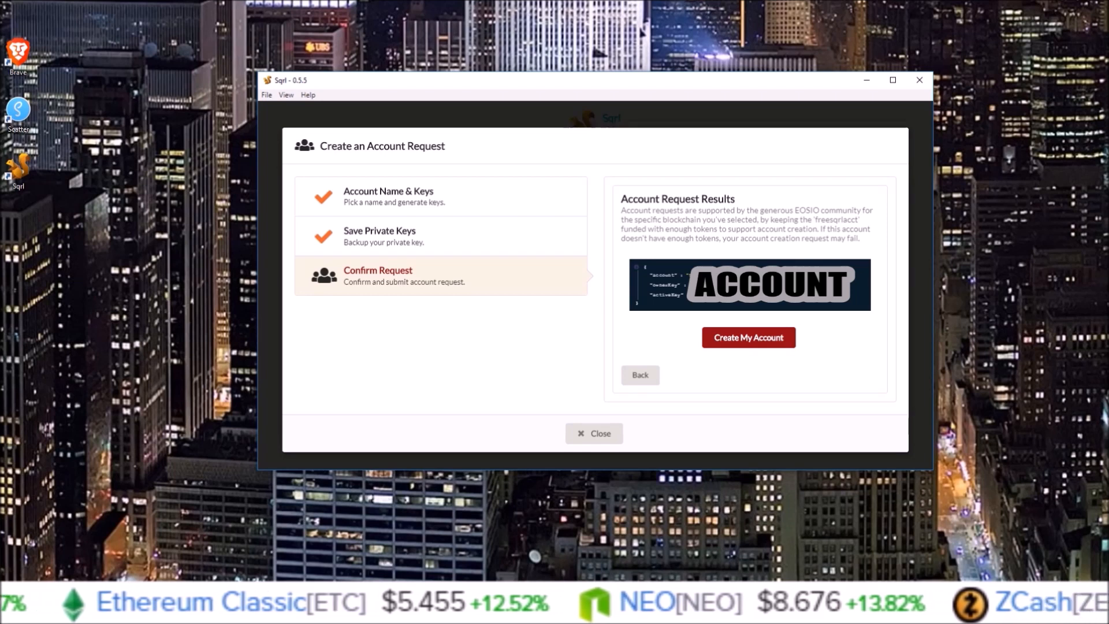
{"action": "mouse_move", "coordinate": [747, 358]}
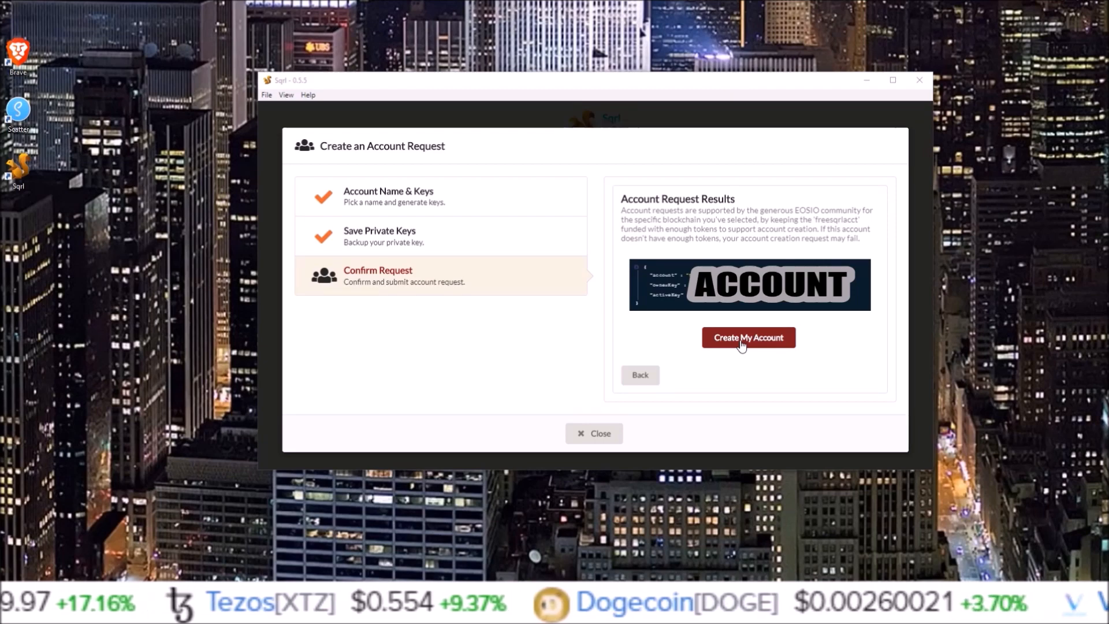
{"action": "left_click", "coordinate": [747, 337]}
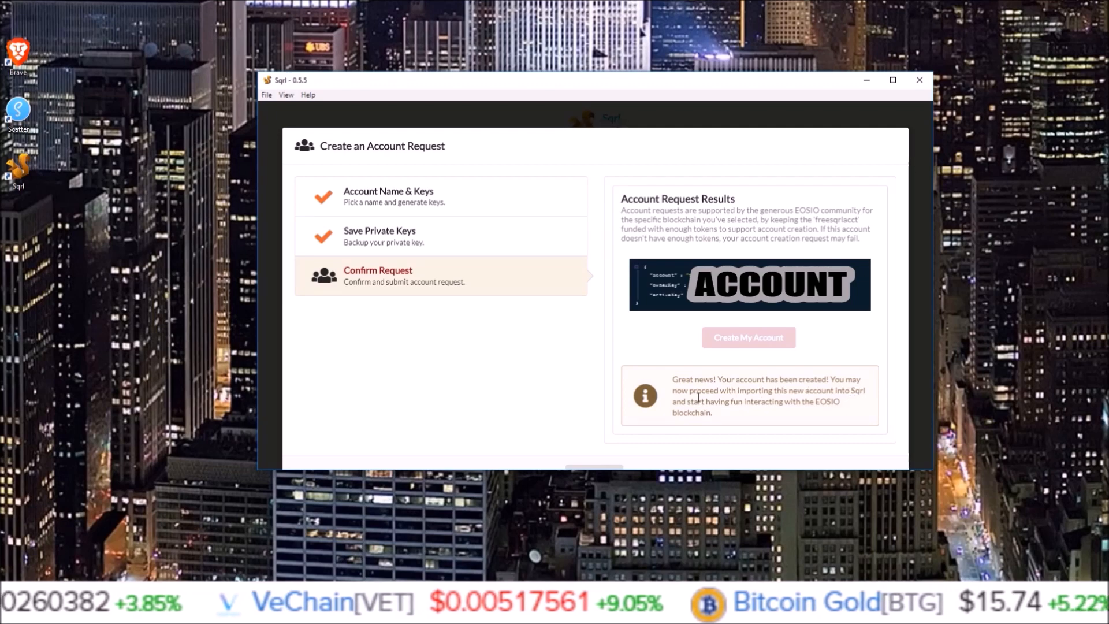
{"action": "mouse_move", "coordinate": [780, 395]}
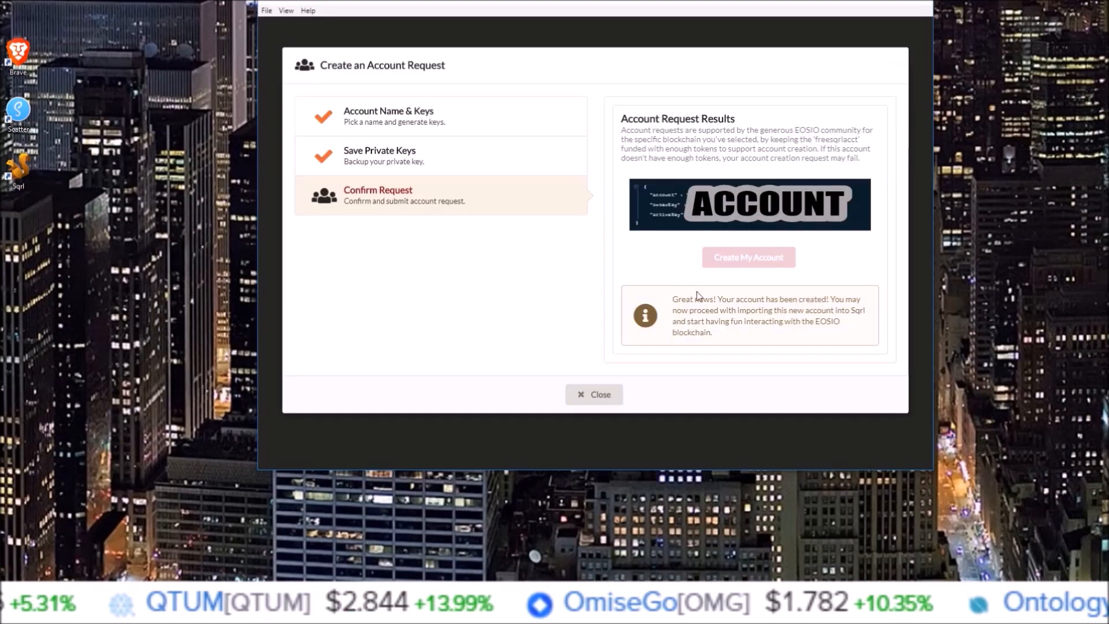
Close the completed account request, returning to the import-or-create start screen
{"action": "left_click", "coordinate": [594, 394]}
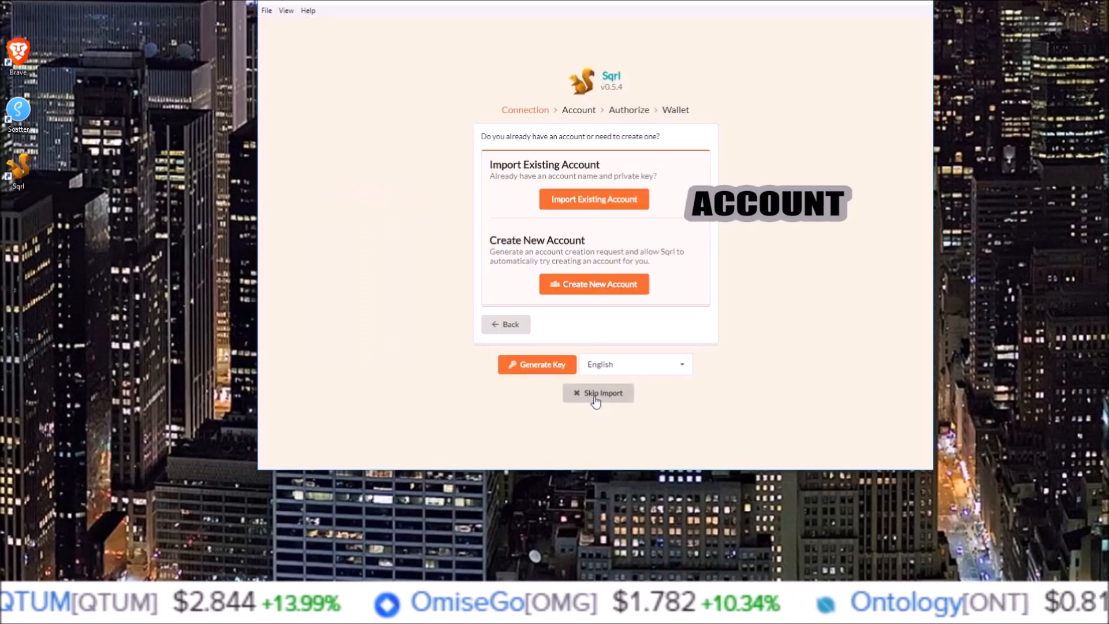
{"action": "mouse_move", "coordinate": [662, 392]}
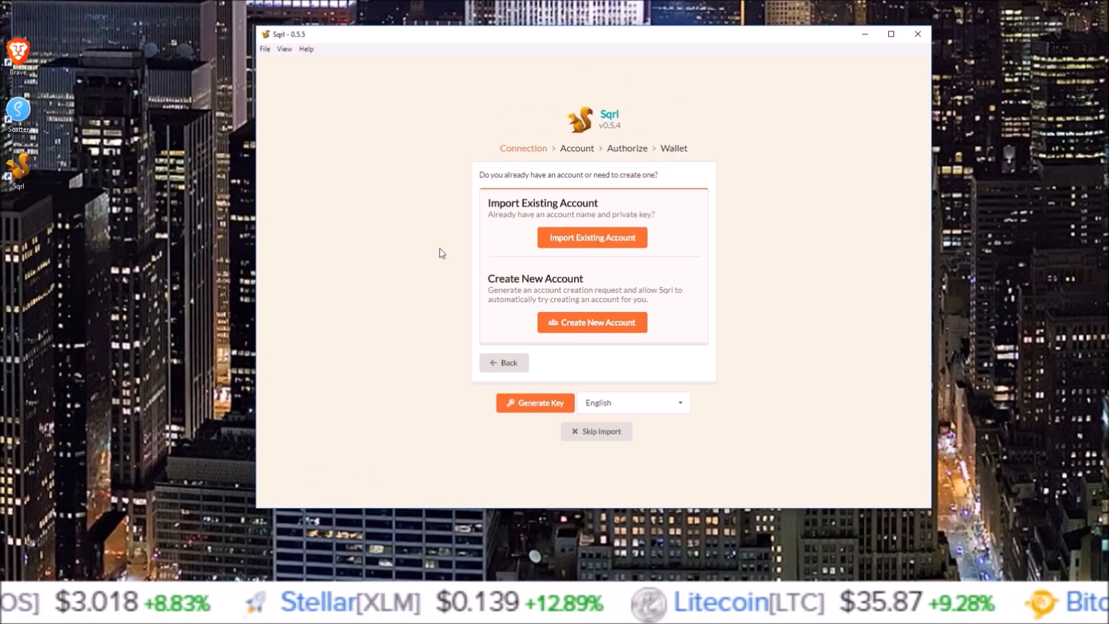
{"action": "mouse_move", "coordinate": [448, 289]}
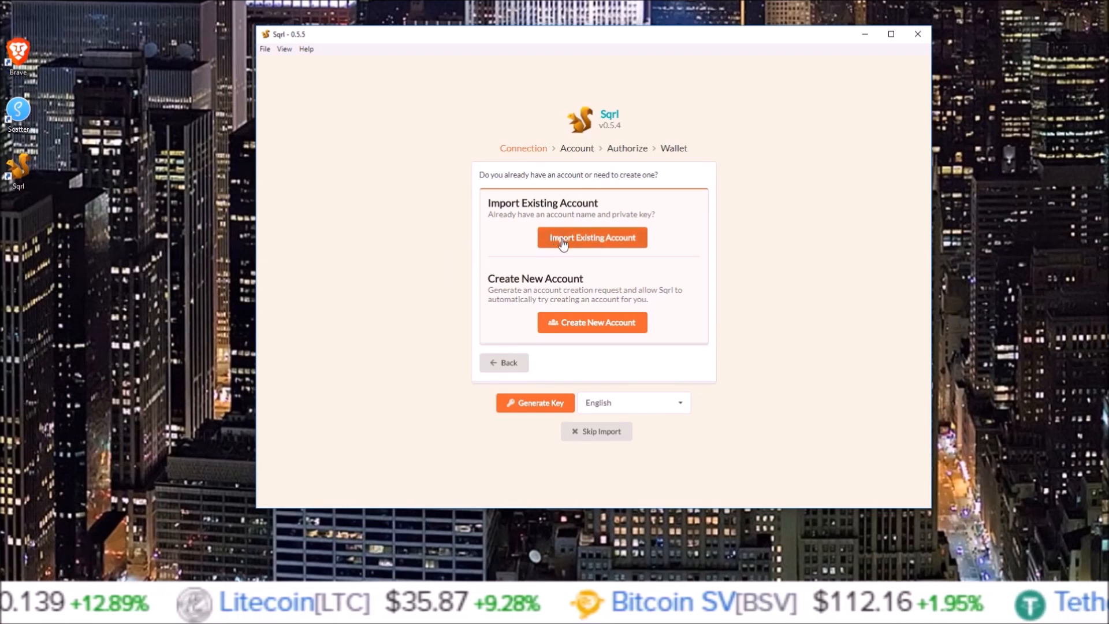
{"action": "mouse_move", "coordinate": [535, 260]}
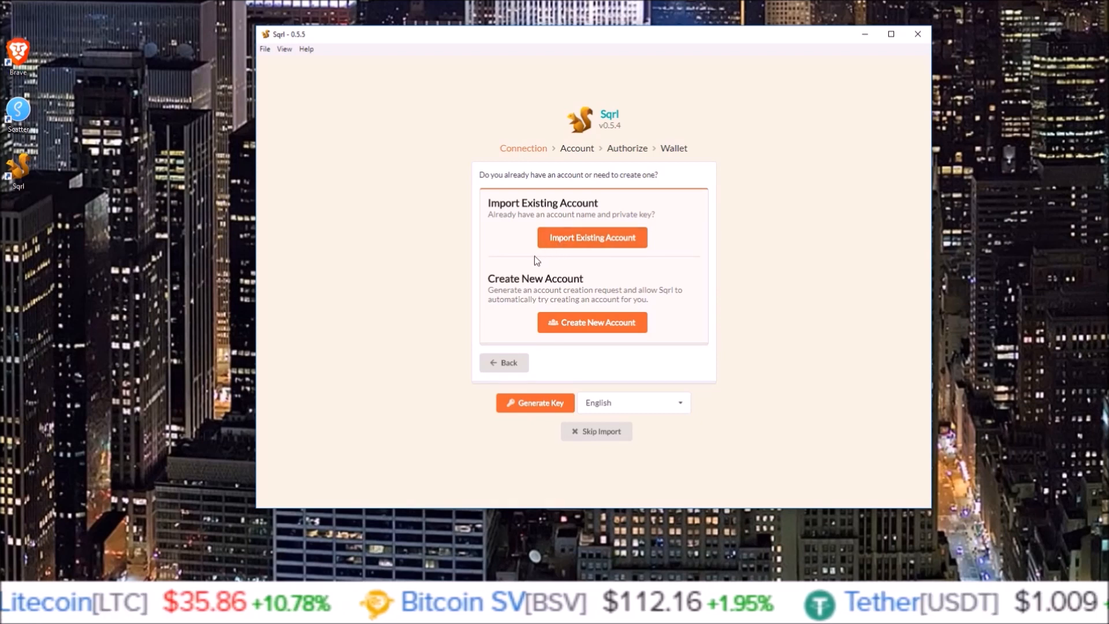
{"action": "mouse_move", "coordinate": [393, 238]}
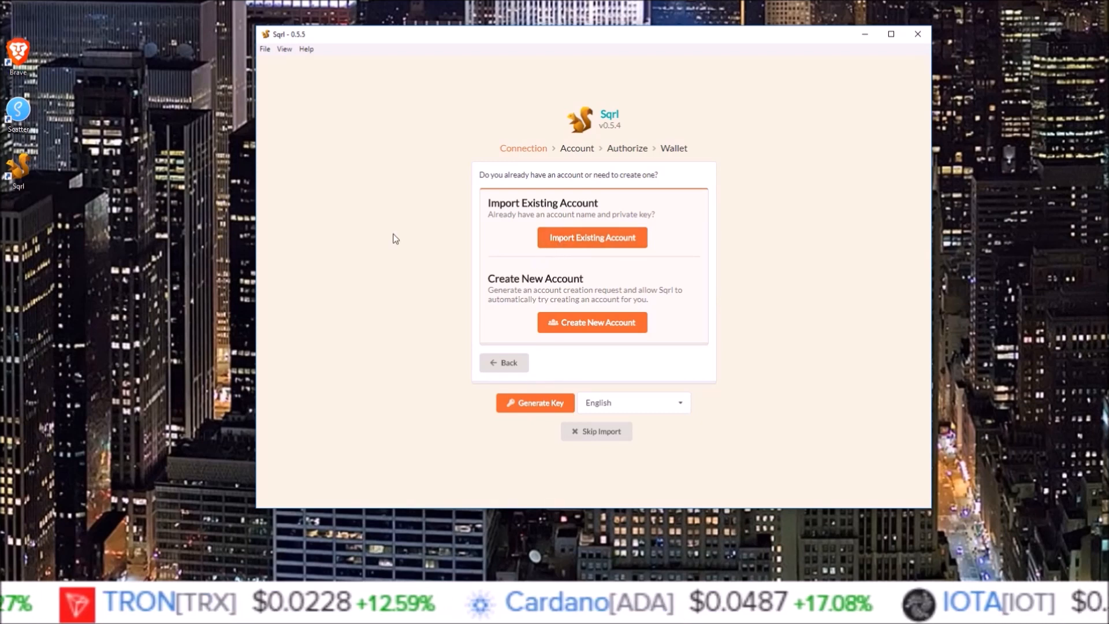